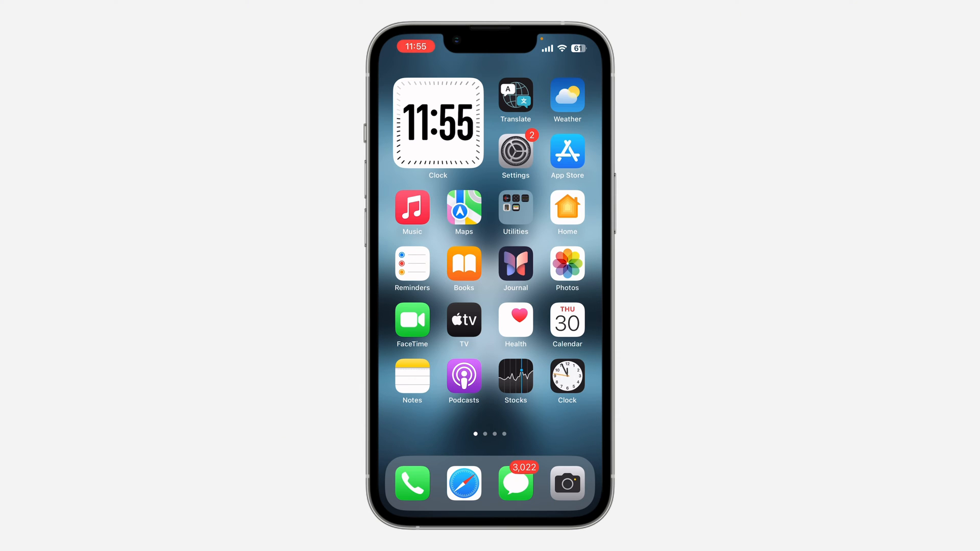
Search the App Store for 'snapchat' so Snapchat appears first in the results
click(565, 155)
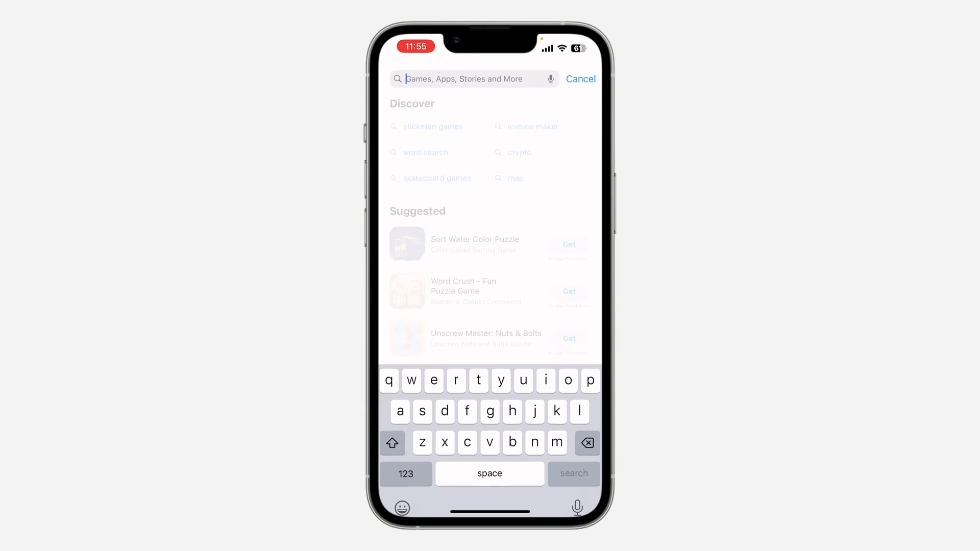
text(snapchat)
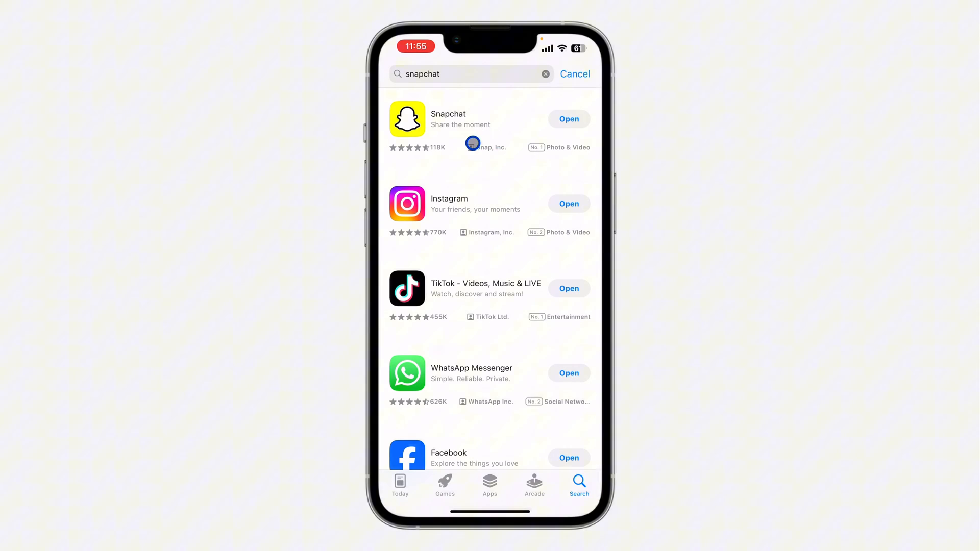
Launch Snapchat from the search results and show its Chat screen of conversations
click(568, 119)
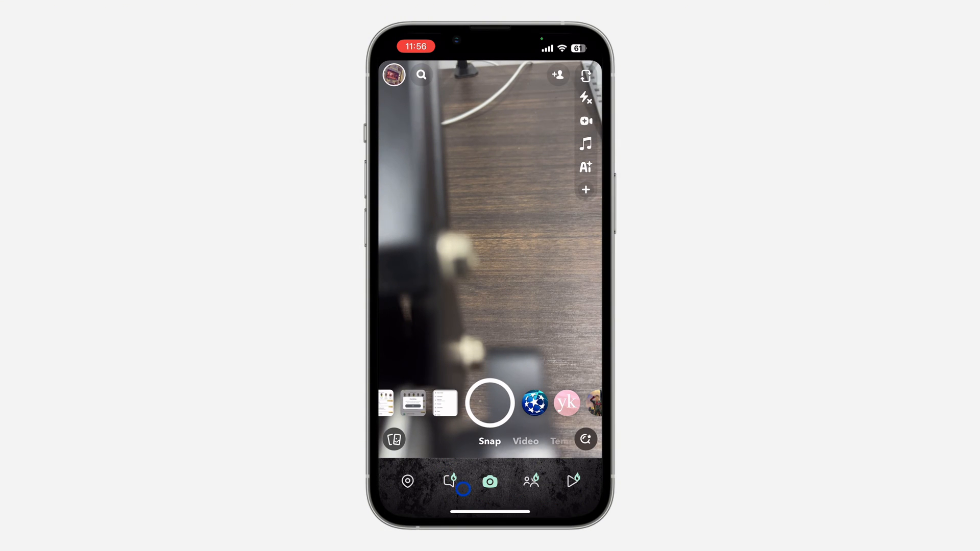
click(449, 481)
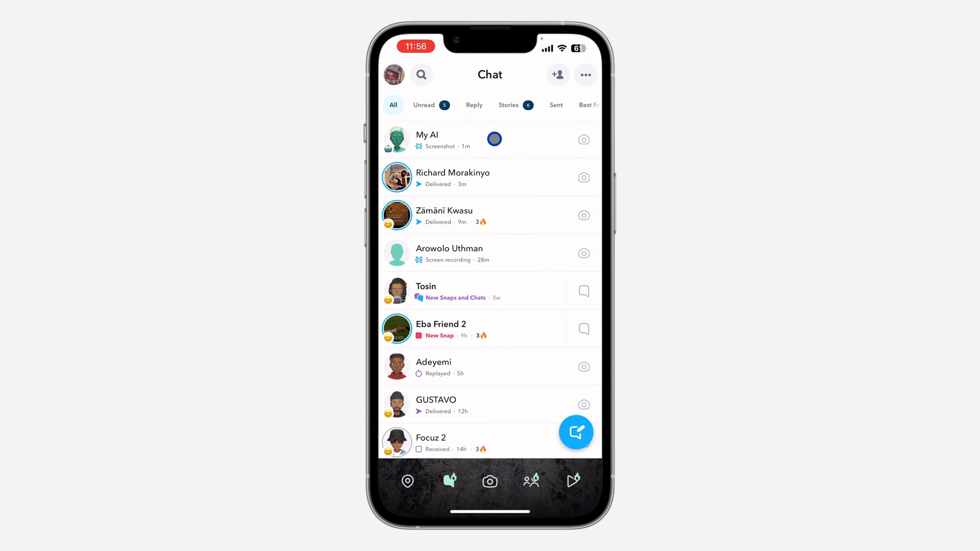
Send 'Hi' to My AI and bring up that message's options menu
click(427, 139)
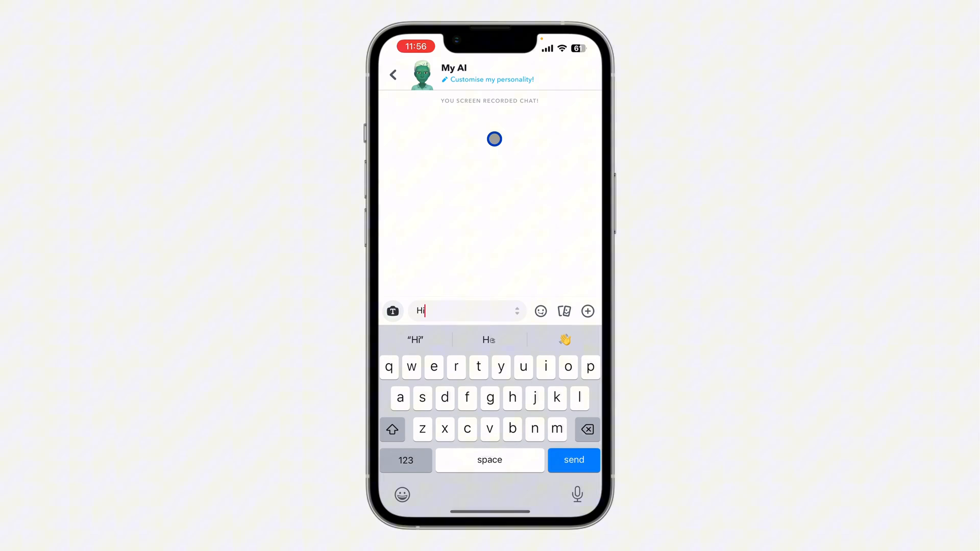
click(572, 459)
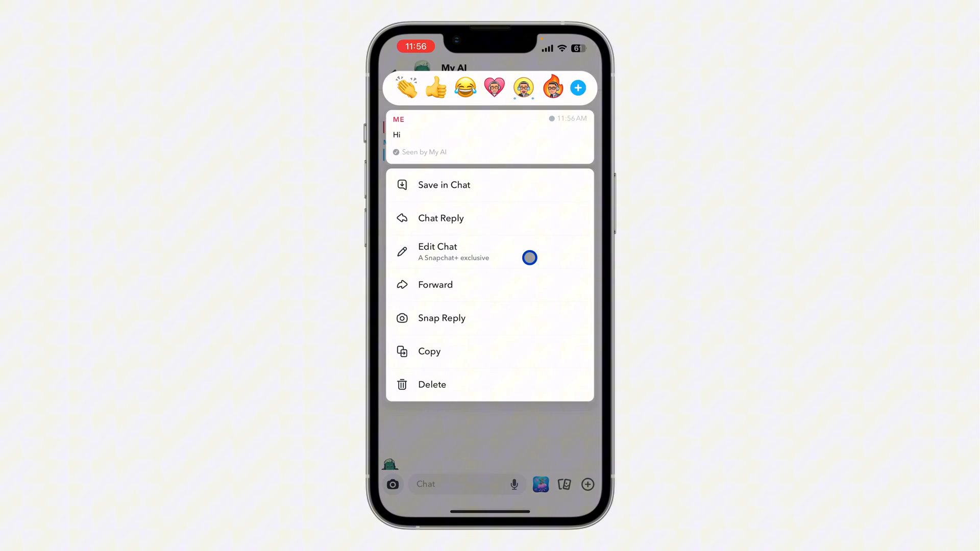
Change the sent 'Hi' to 'Hey bro', marked Edited, and view your Snapchat profile
click(437, 251)
text(Hey br)
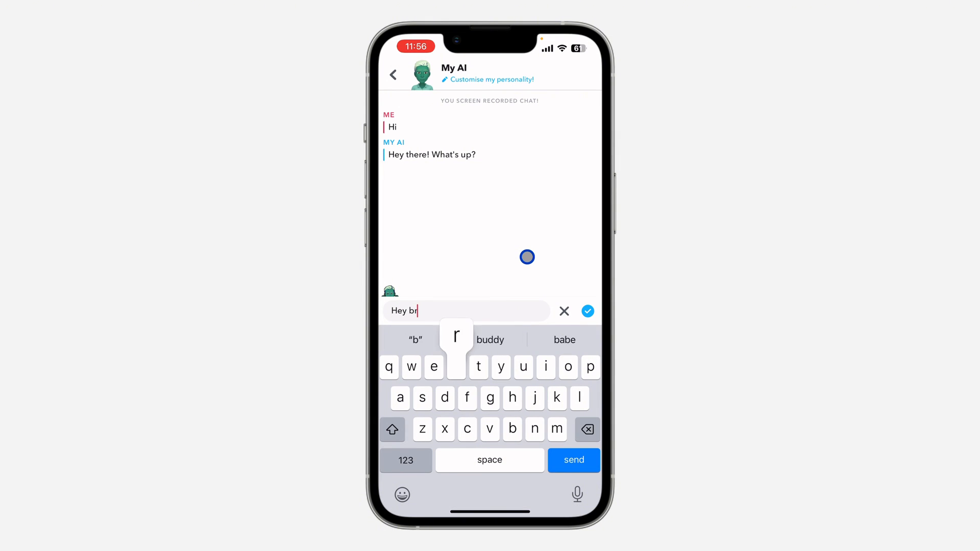
click(587, 311)
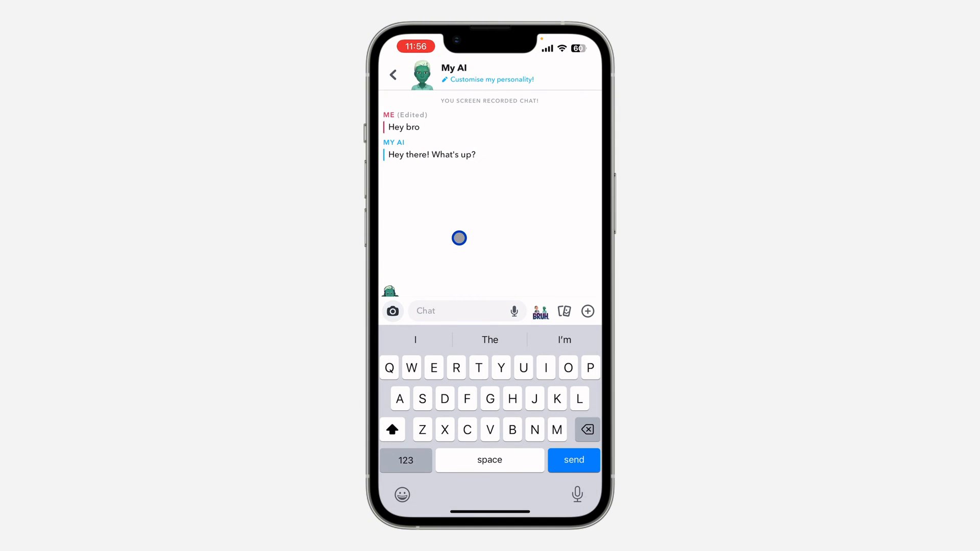
click(394, 75)
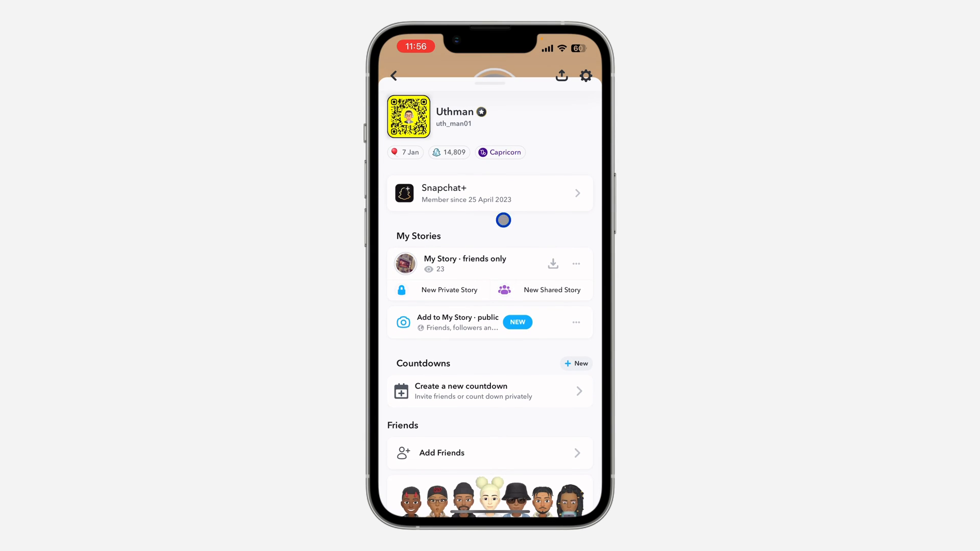
click(489, 193)
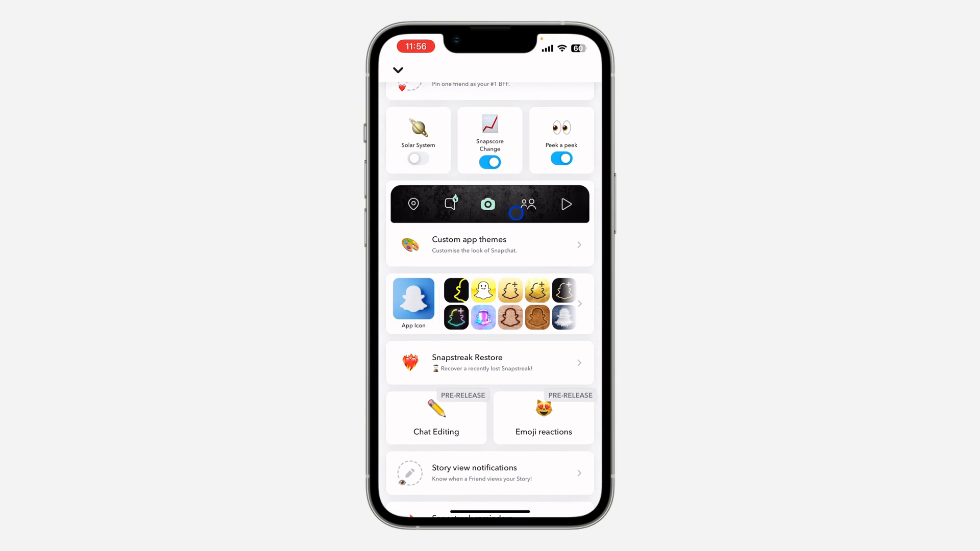
scroll(down, 3)
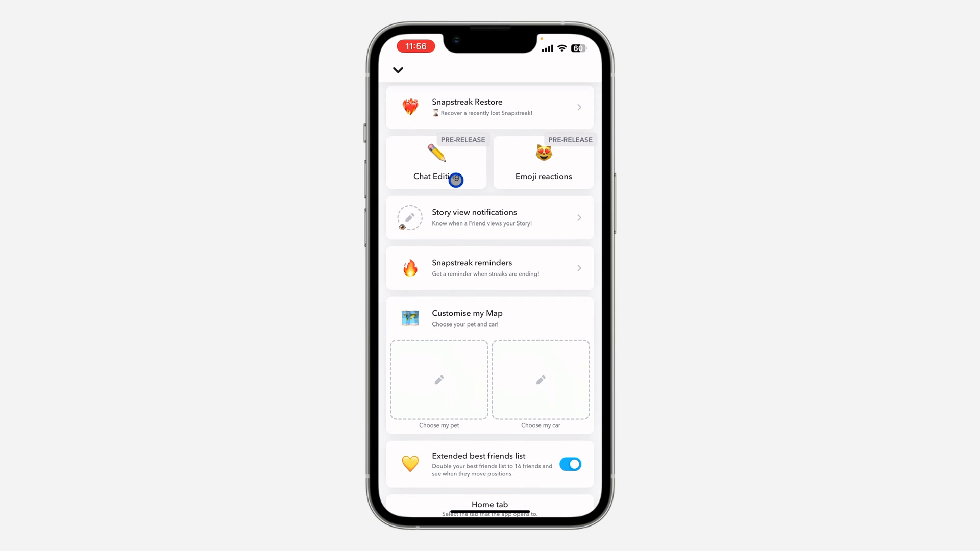
click(436, 163)
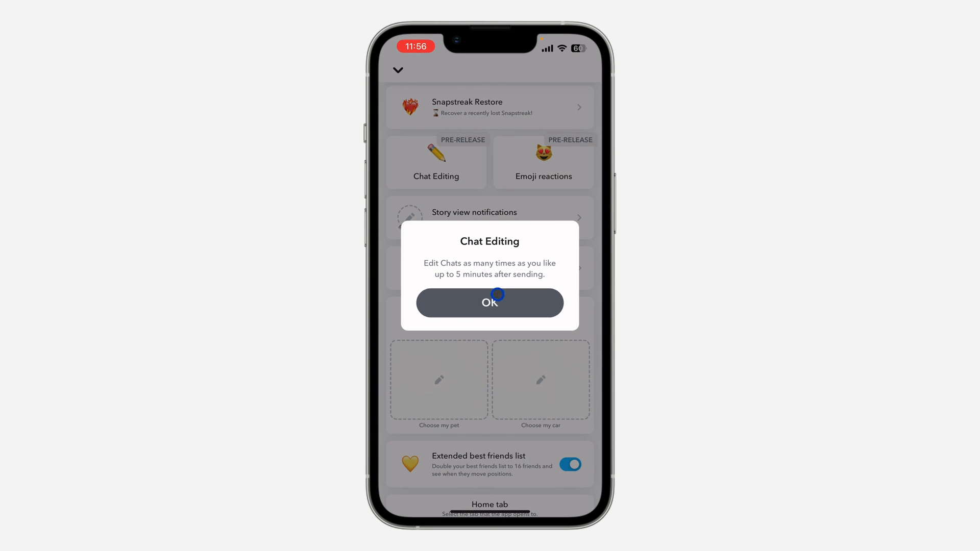
click(490, 303)
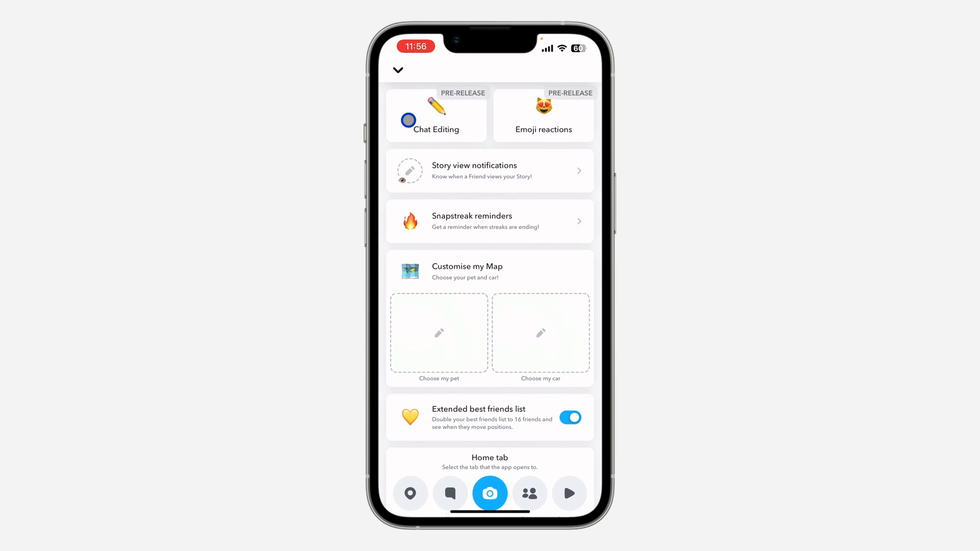
click(398, 70)
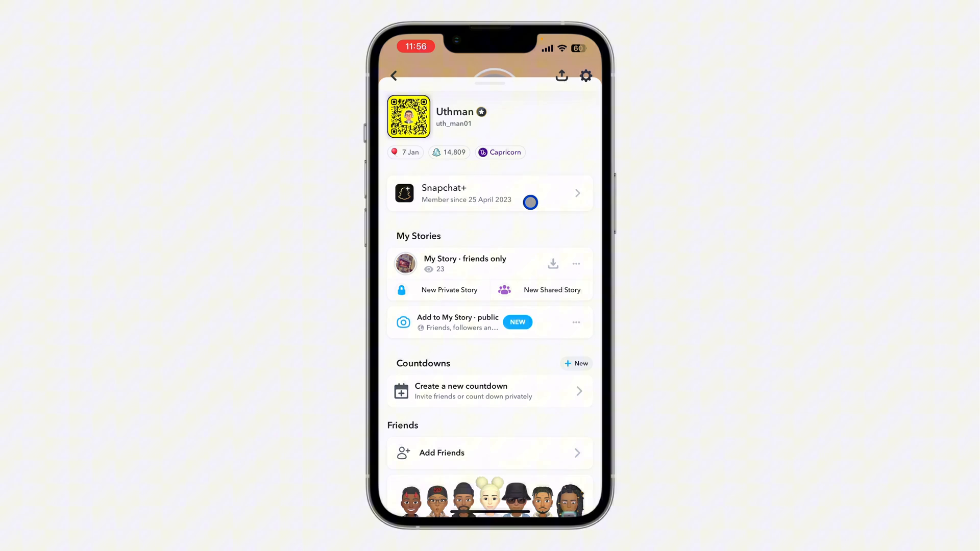